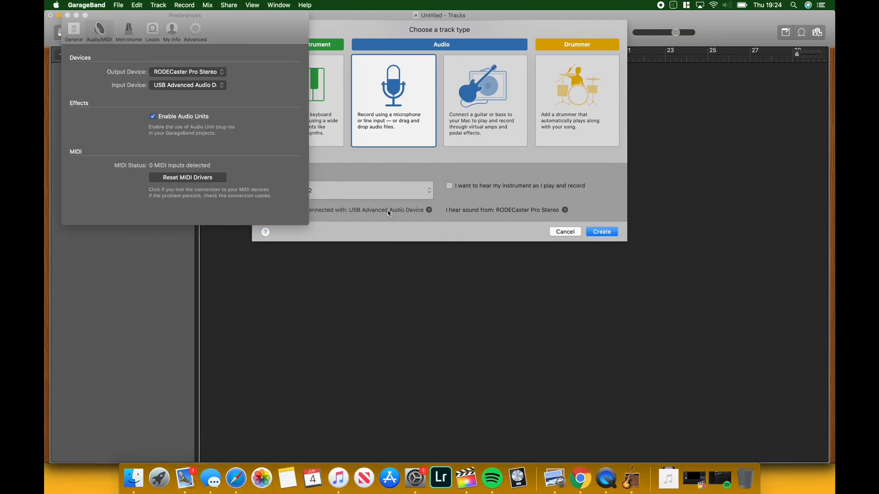
Step: Set input to USB Advanced Audio Device and output to RODECaster Pro Stereo in Audio/MIDI preferences
left_click(187, 85)
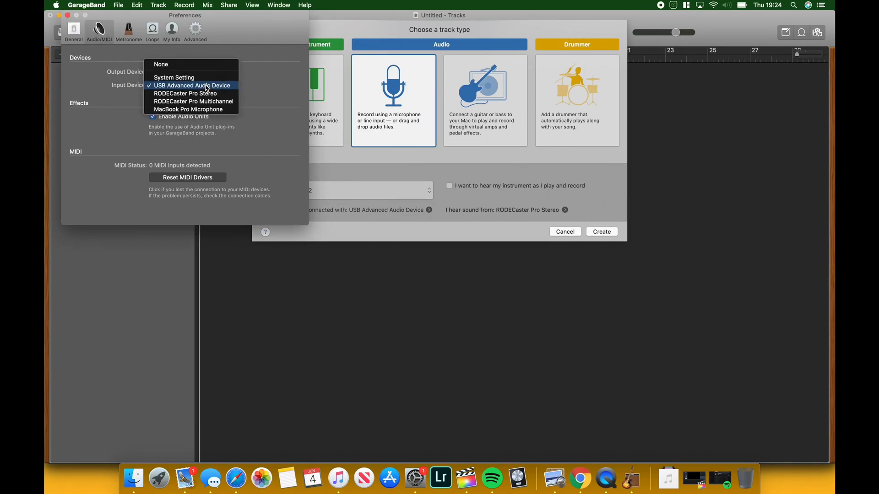
left_click(193, 85)
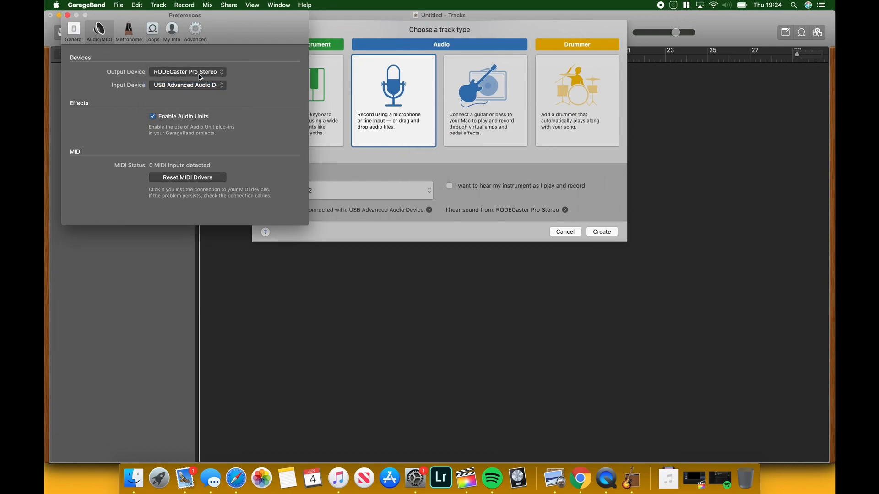
left_click(188, 71)
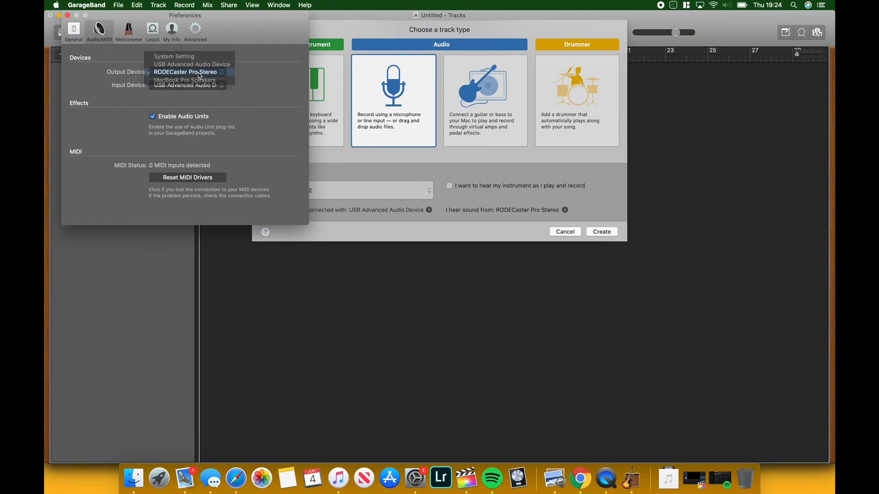
left_click(186, 72)
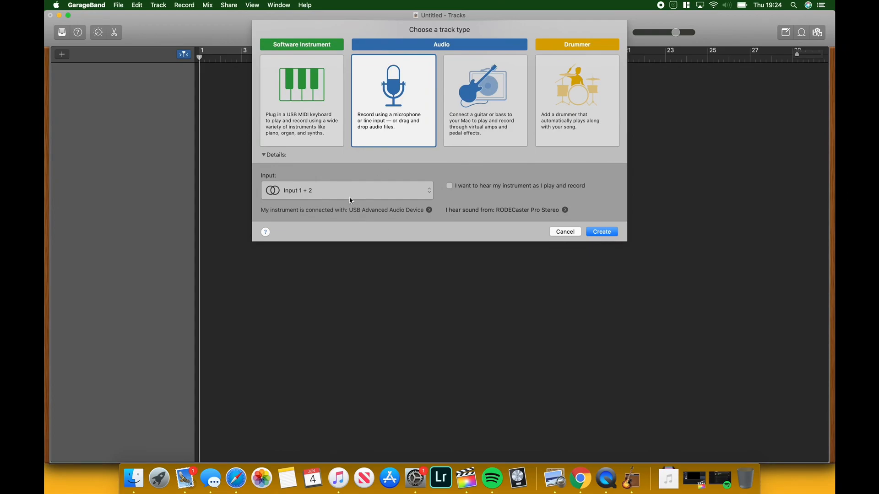
Step: Create an Audio track recording from Input 1 + 2
left_click(346, 190)
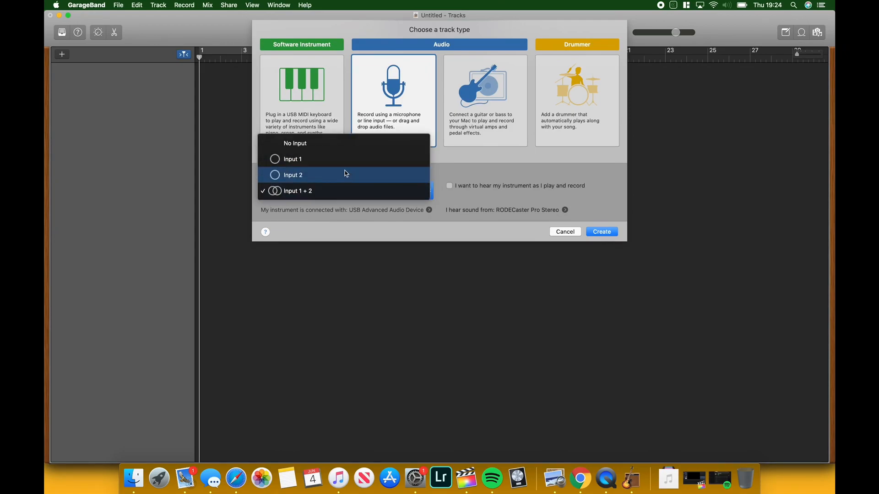
mouse_move(344, 163)
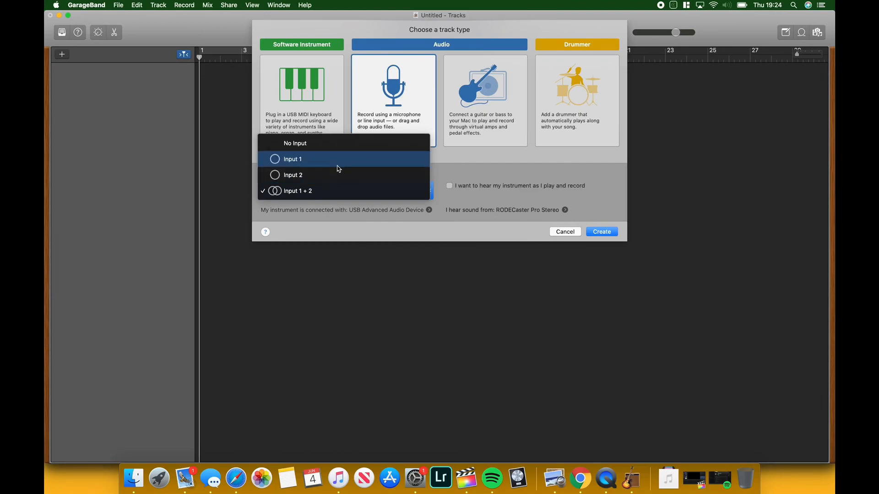
mouse_move(318, 204)
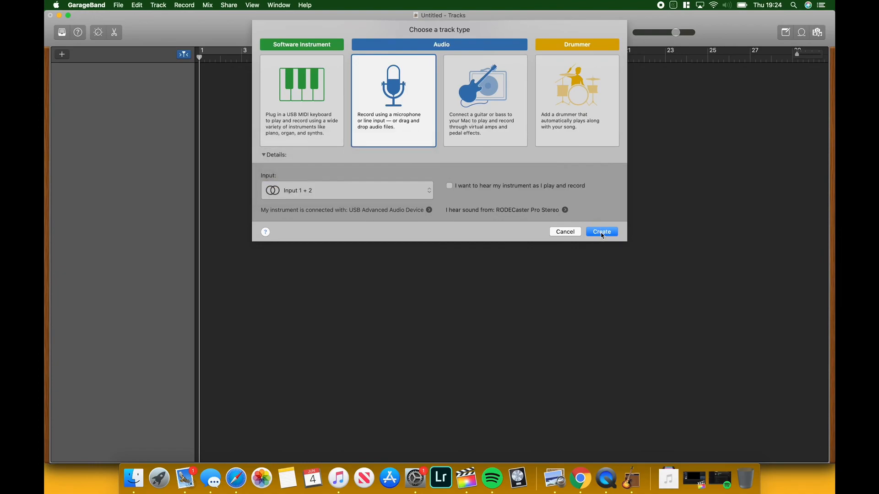
left_click(601, 231)
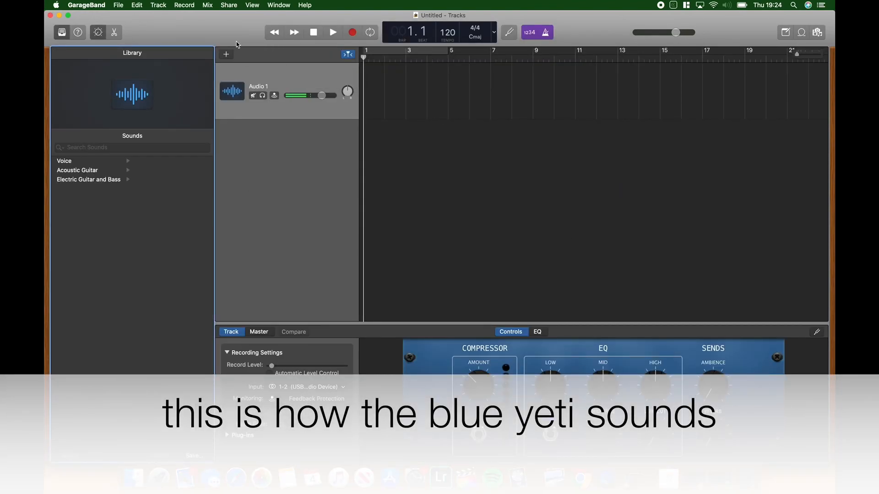
mouse_move(294, 83)
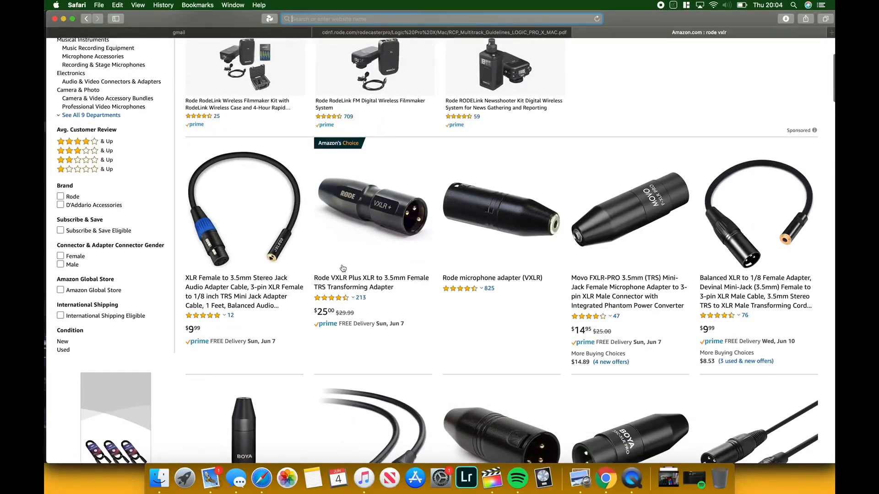
Step: Open the Rode VXLR Plus listing and view the photo of the adapter plugged in
left_click(371, 282)
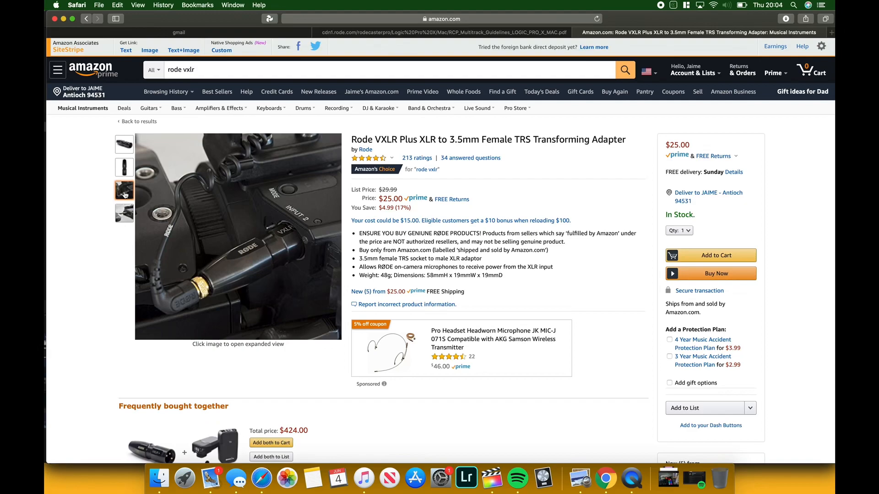
left_click(124, 214)
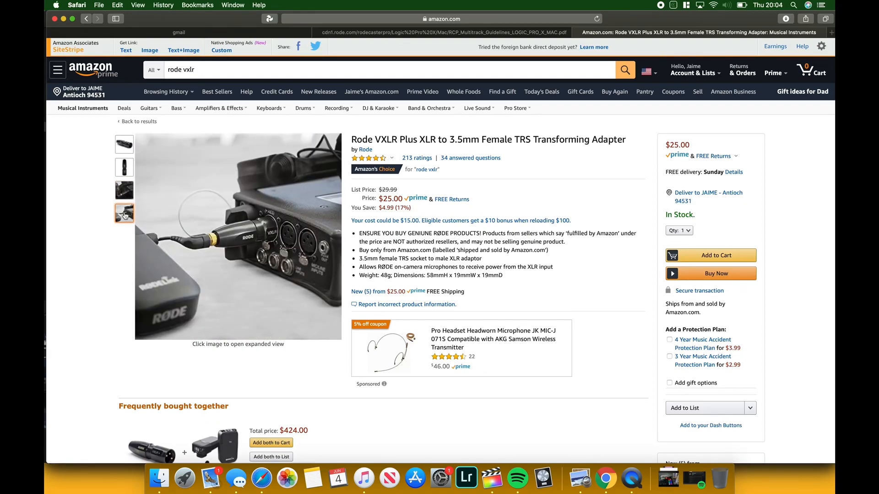